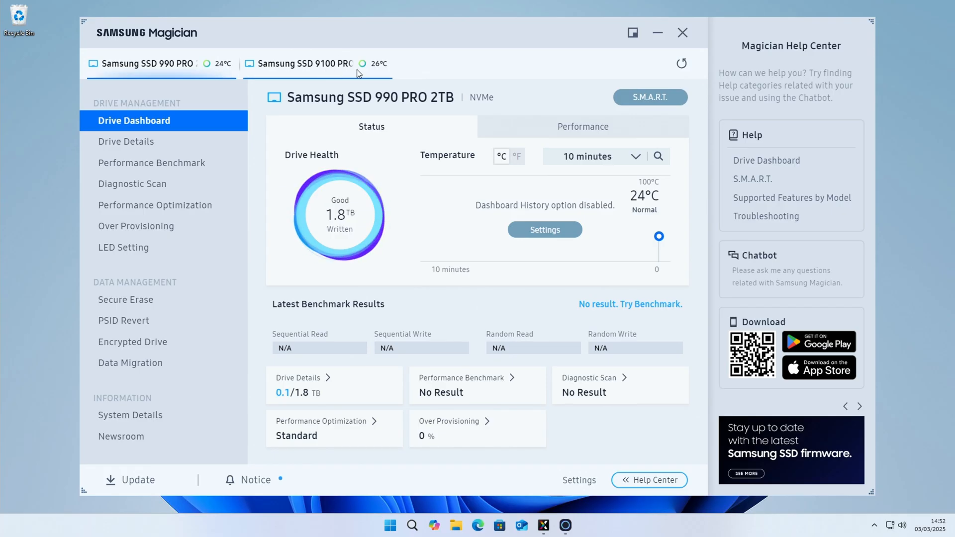
- Close Samsung Magician after reviewing the drive dashboard, returning to This PC with only C:
{"action": "left_click", "coordinate": [308, 63]}
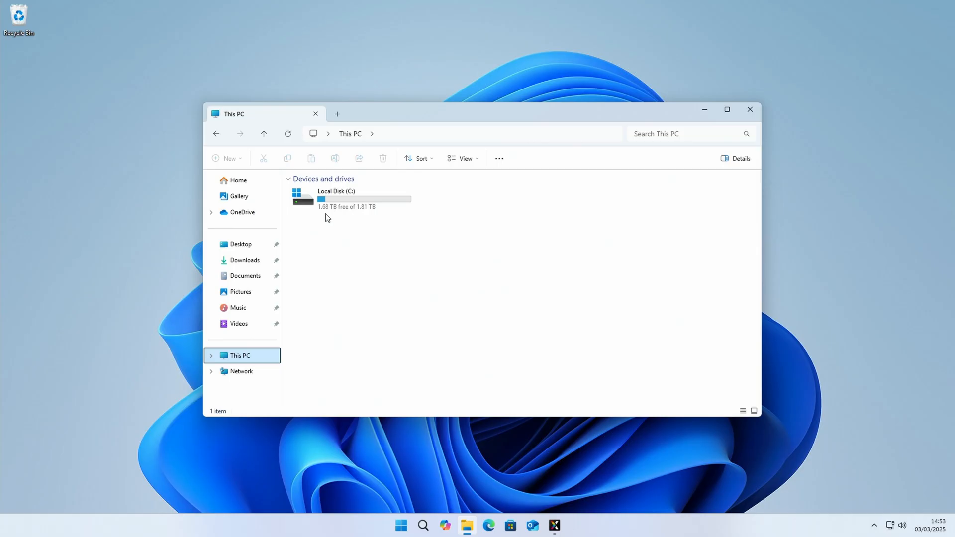
- Search Windows for 'disk management' to find Create and format hard disk partitions
{"action": "left_click", "coordinate": [423, 525]}
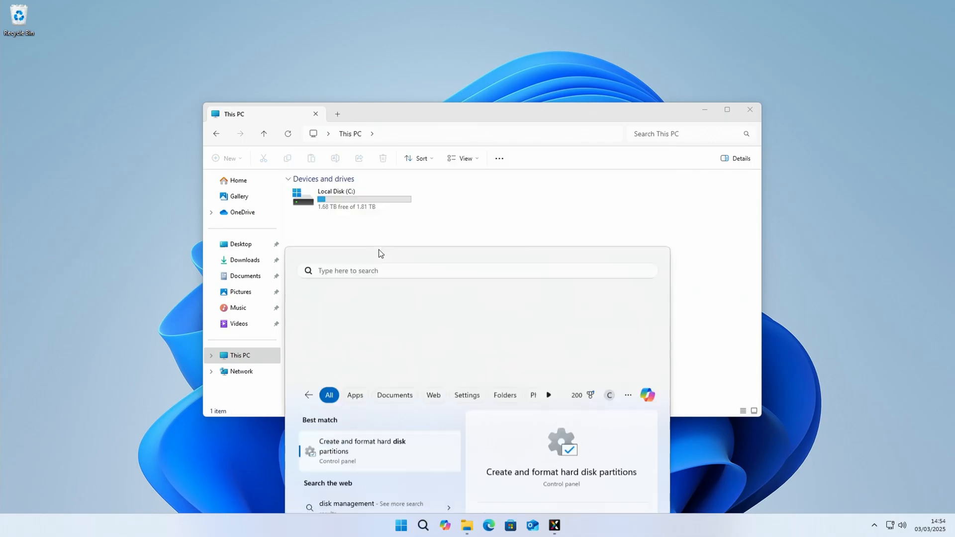
- Initialize the new disk and create an NTFS simple volume D: labelled '9100 Pro'
{"action": "left_click", "coordinate": [361, 446]}
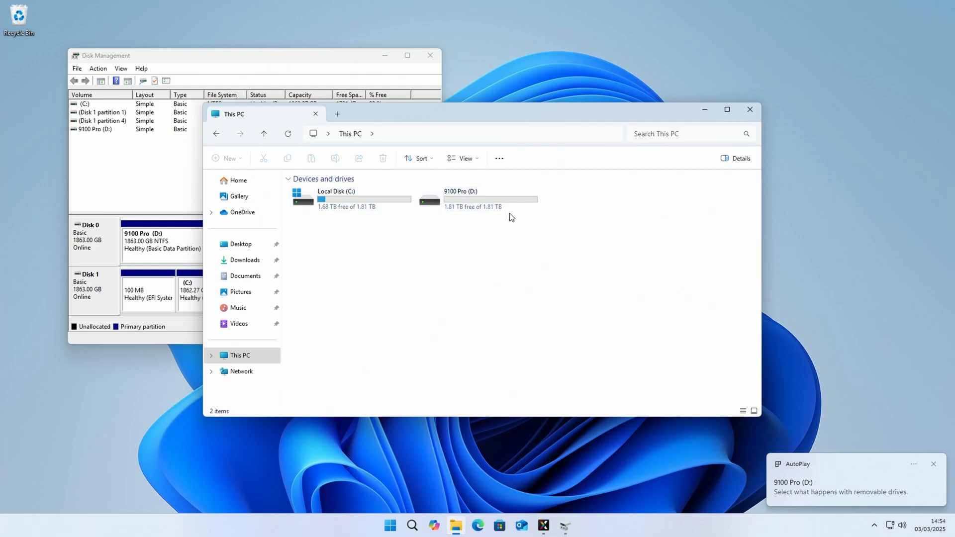
{"action": "mouse_move", "coordinate": [418, 239]}
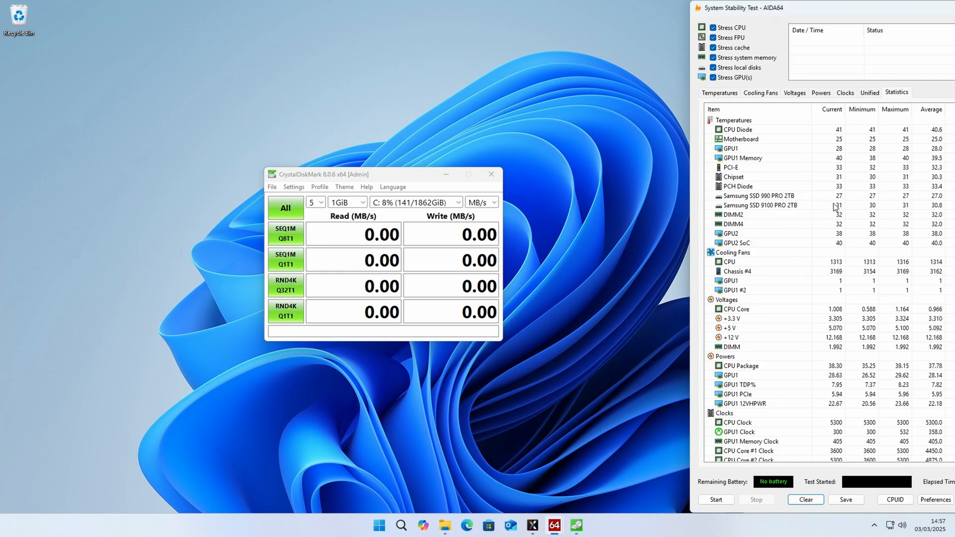
- Run the full CrystalDiskMark benchmark on drive D: while AIDA64 monitors temperatures
{"action": "left_click", "coordinate": [285, 208]}
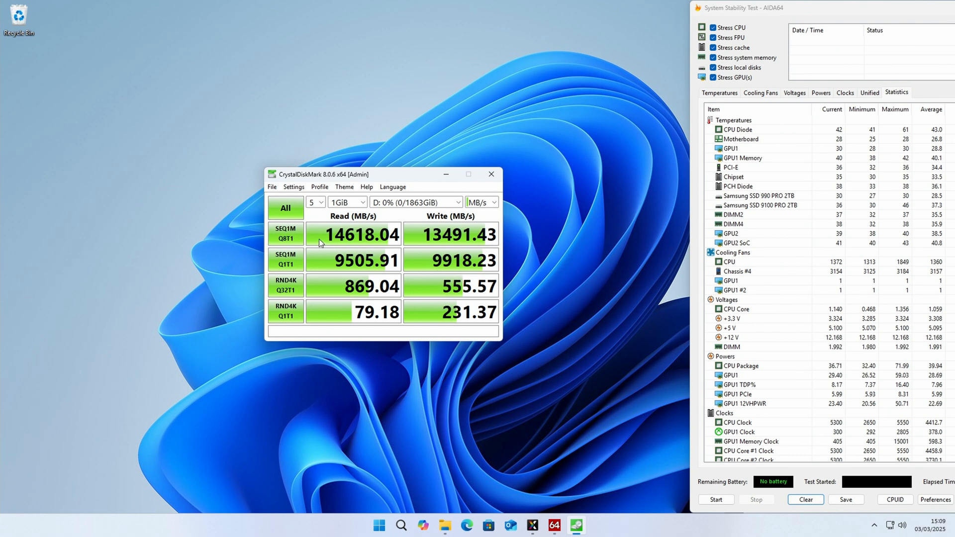